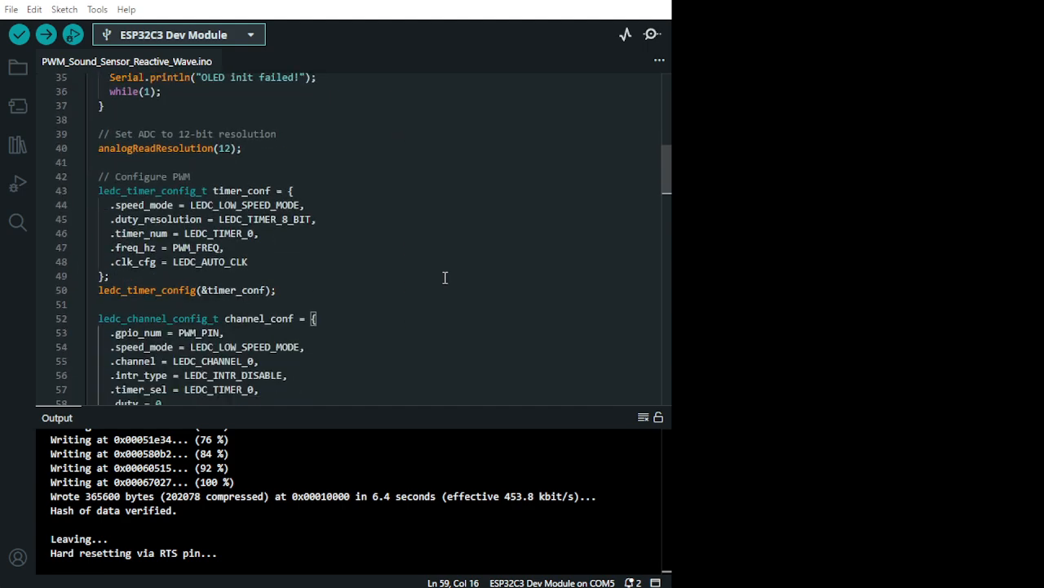
scroll(down, 3)
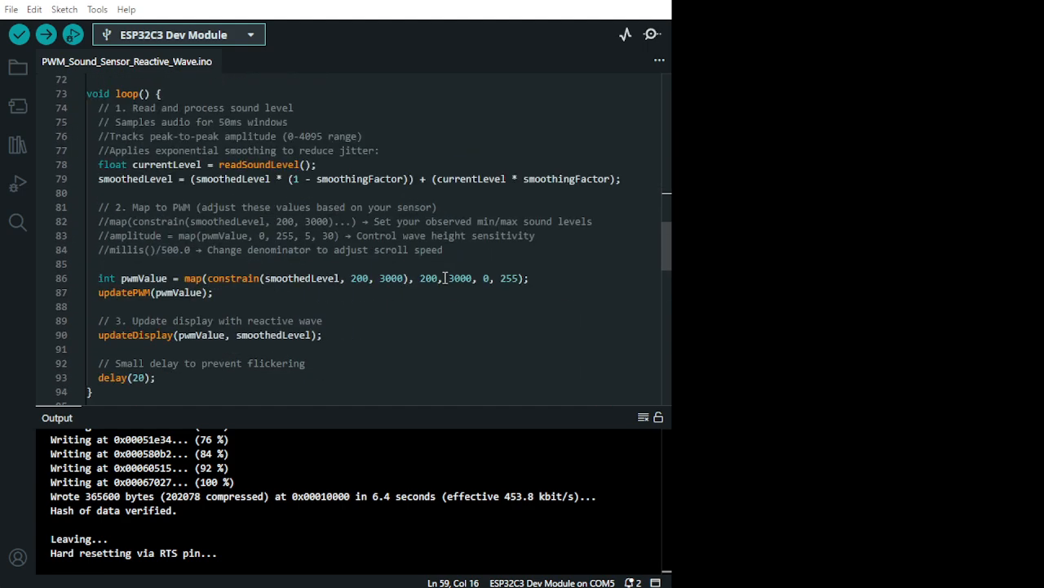
scroll(down, 3)
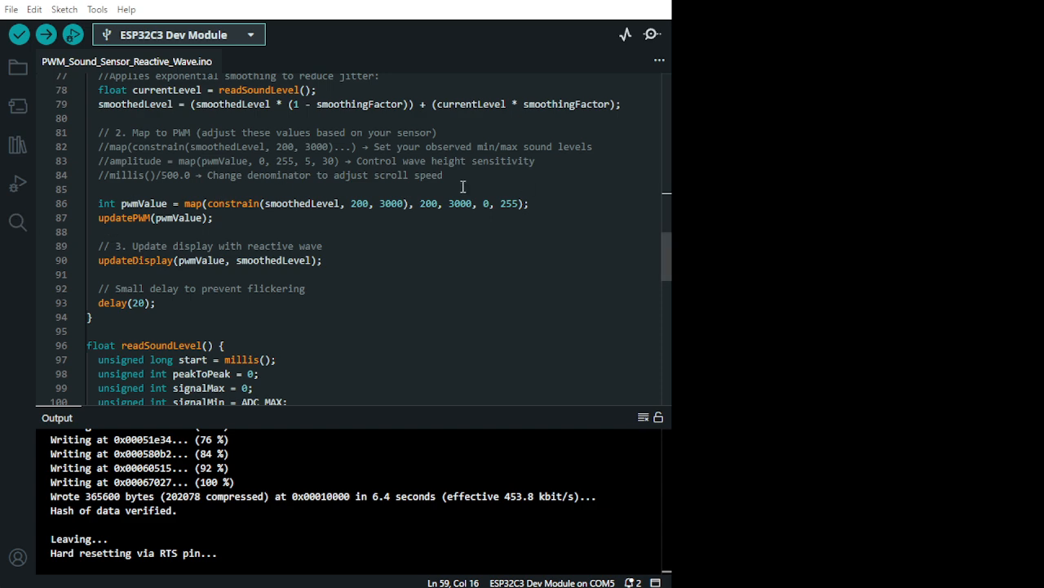
mouse_move(52, 170)
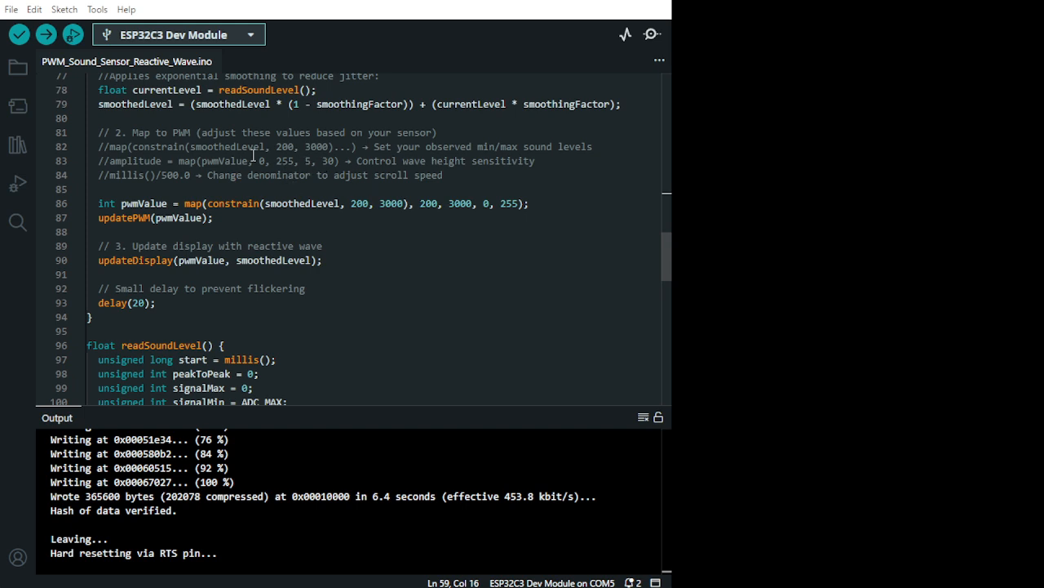
mouse_move(330, 213)
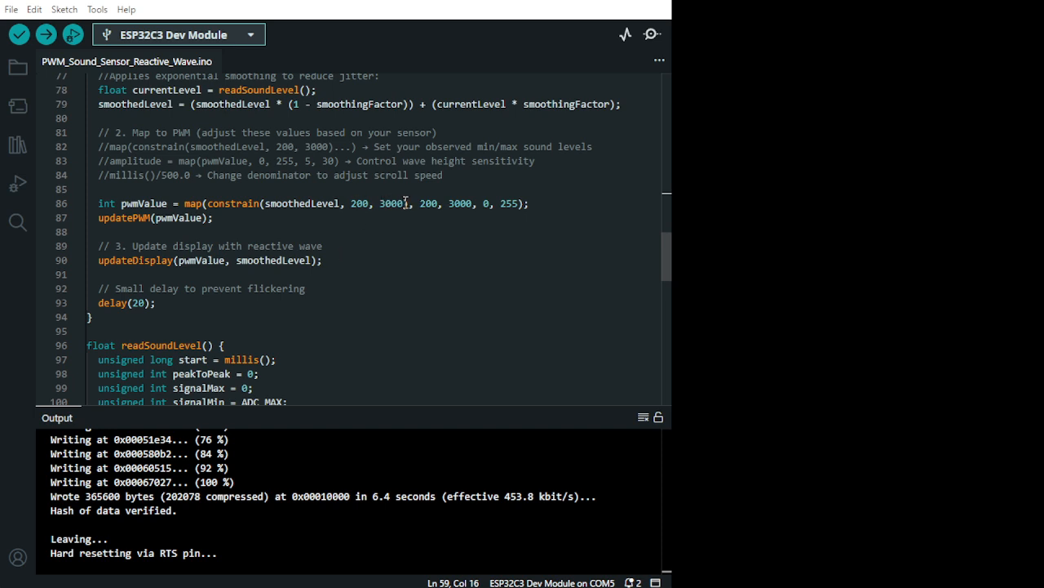
mouse_move(483, 281)
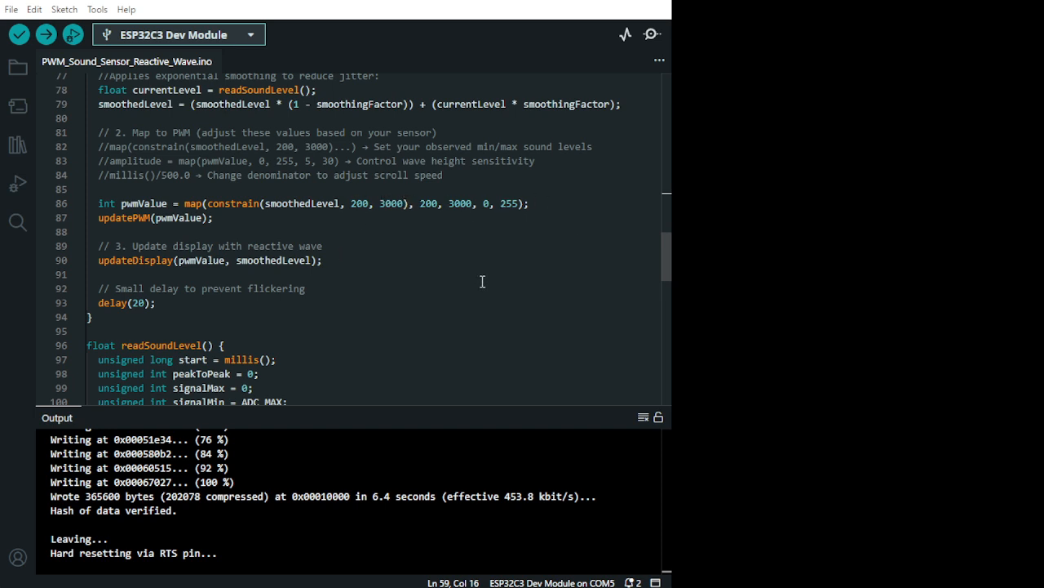
scroll(down, 3)
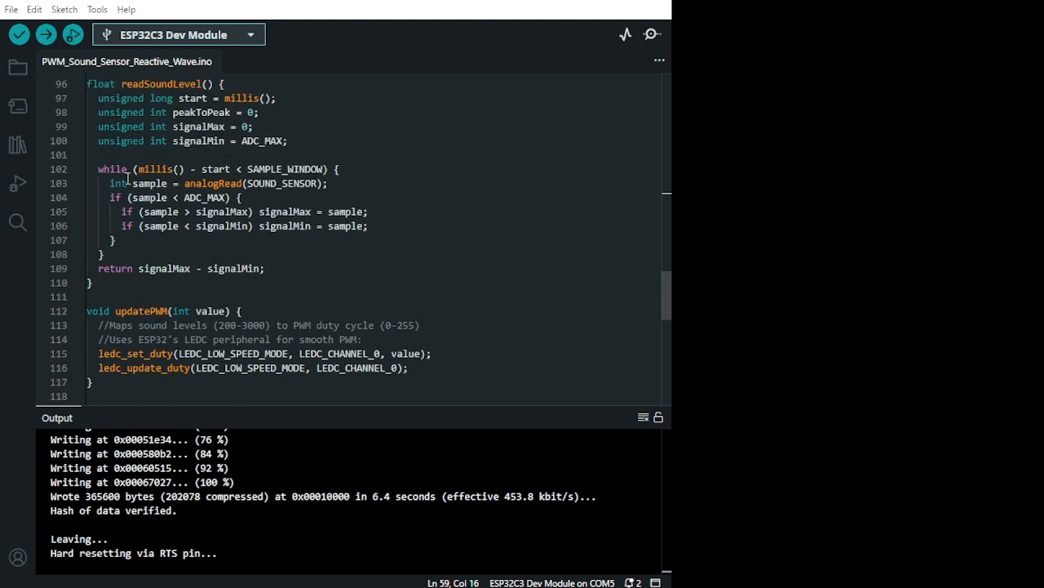
mouse_move(533, 154)
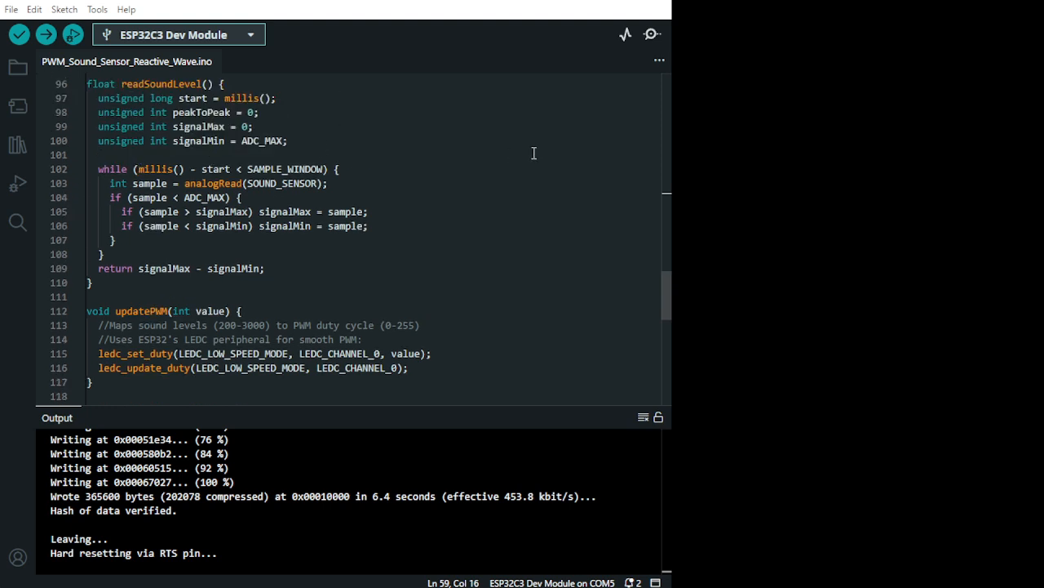
scroll(down, 3)
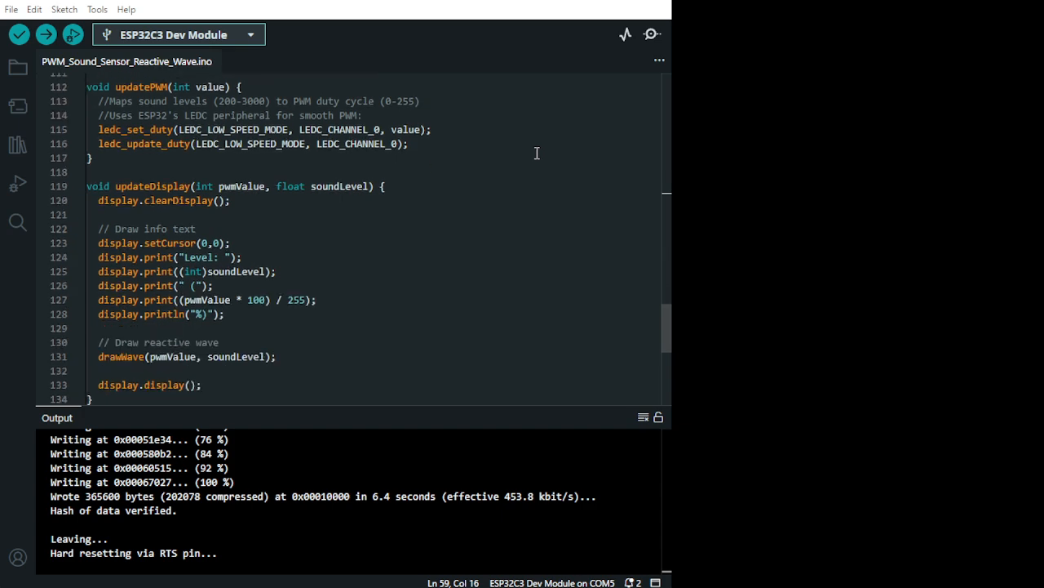
scroll(down, 3)
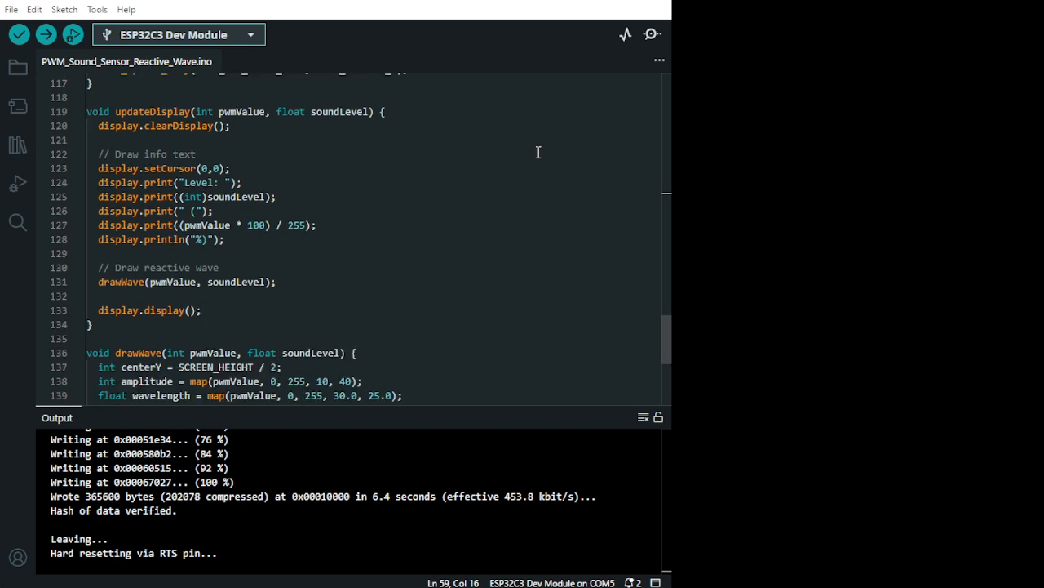
scroll(down, 3)
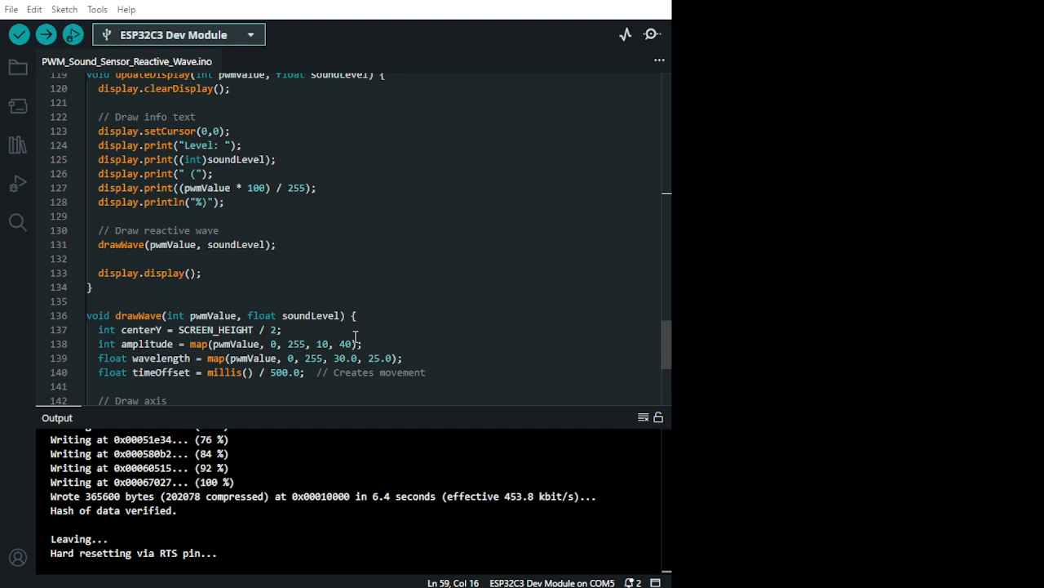
mouse_move(411, 375)
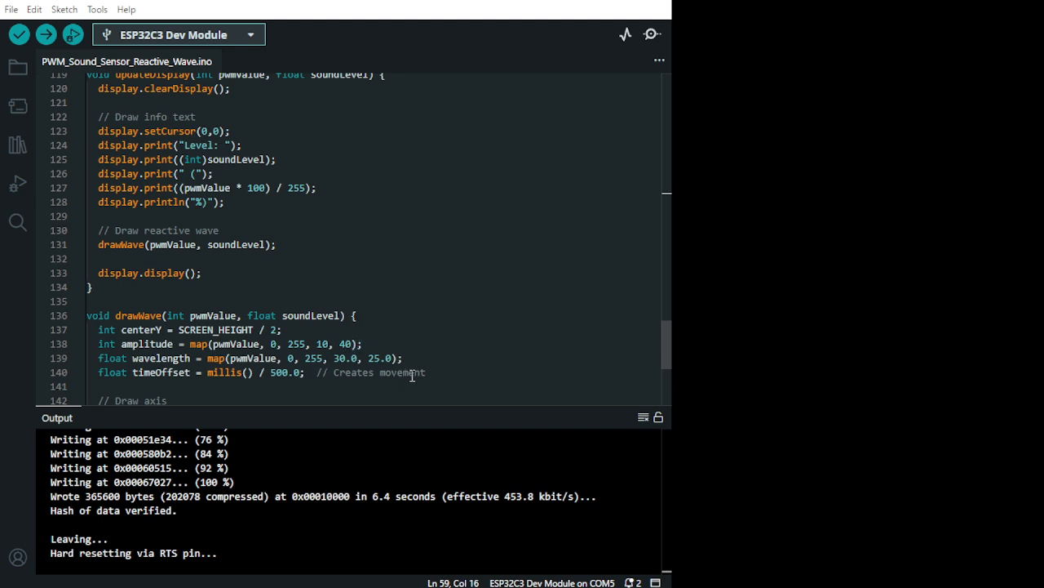
mouse_move(460, 330)
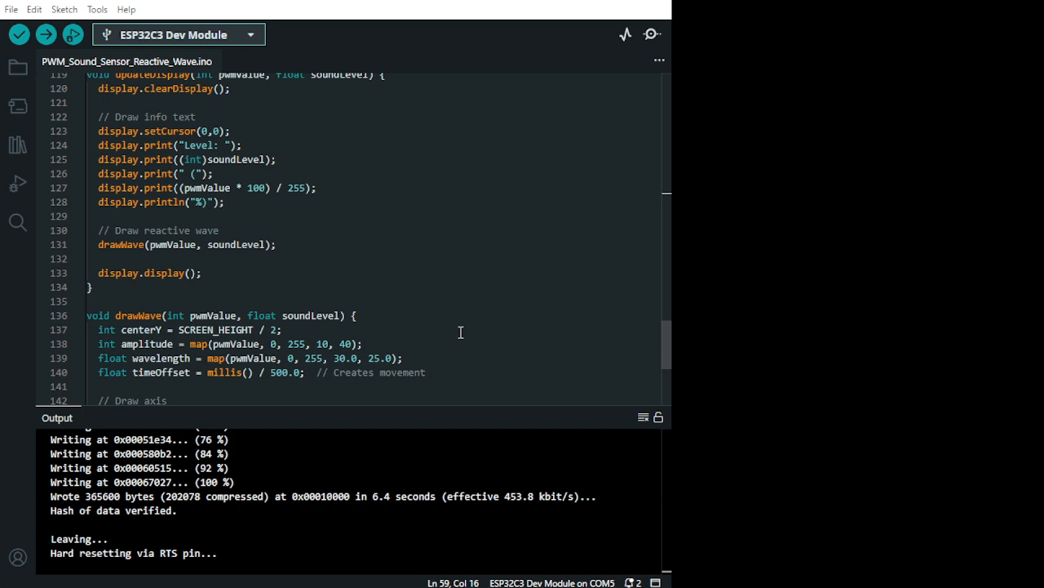
mouse_move(459, 341)
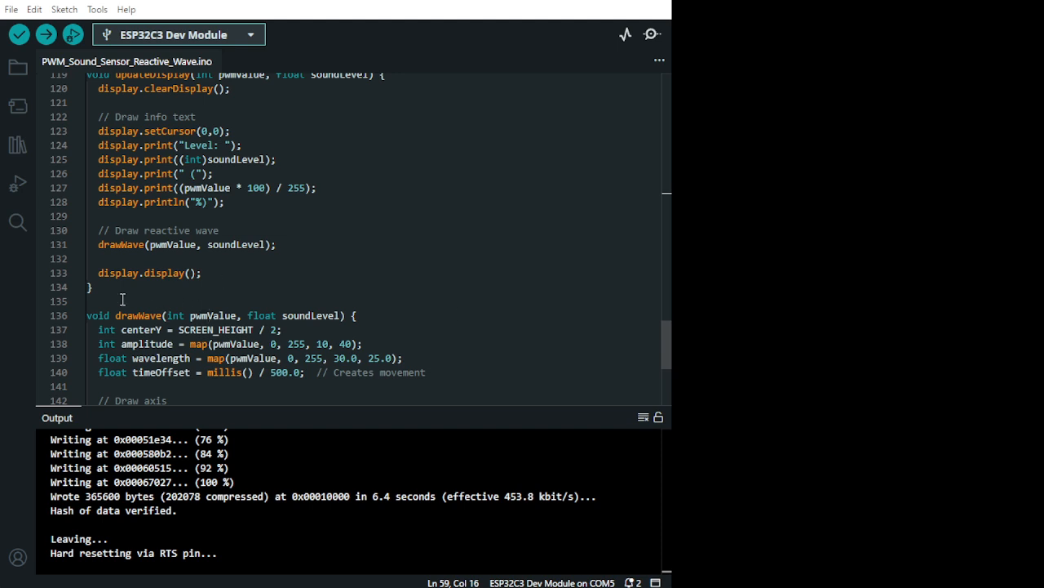
mouse_move(127, 297)
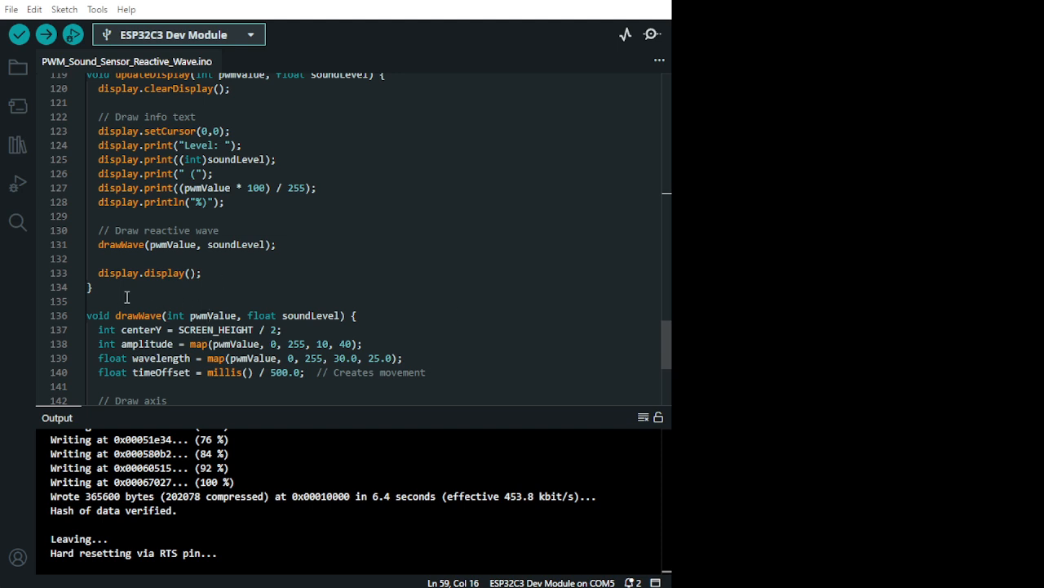
mouse_move(310, 285)
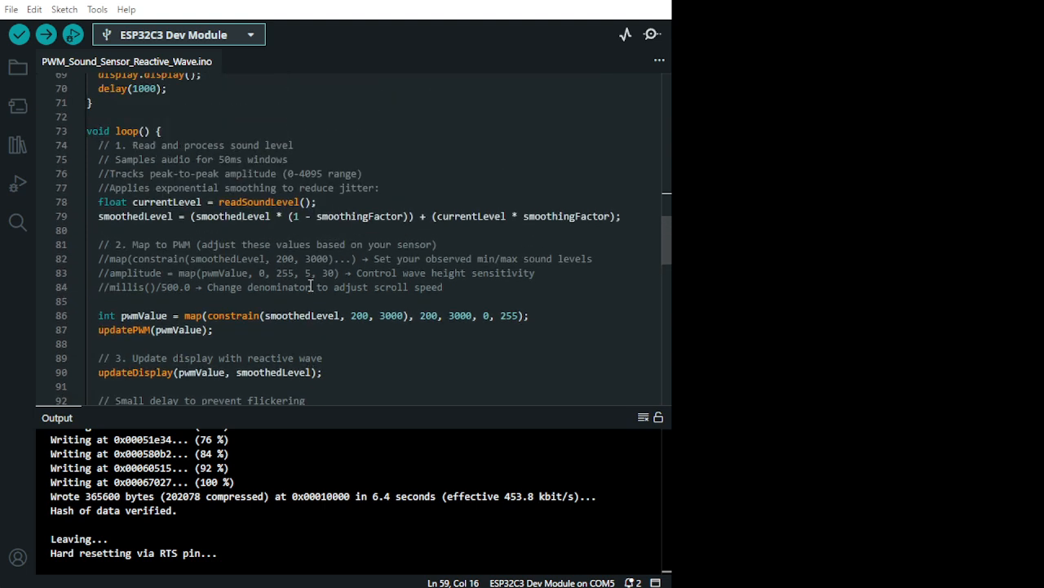
mouse_move(308, 157)
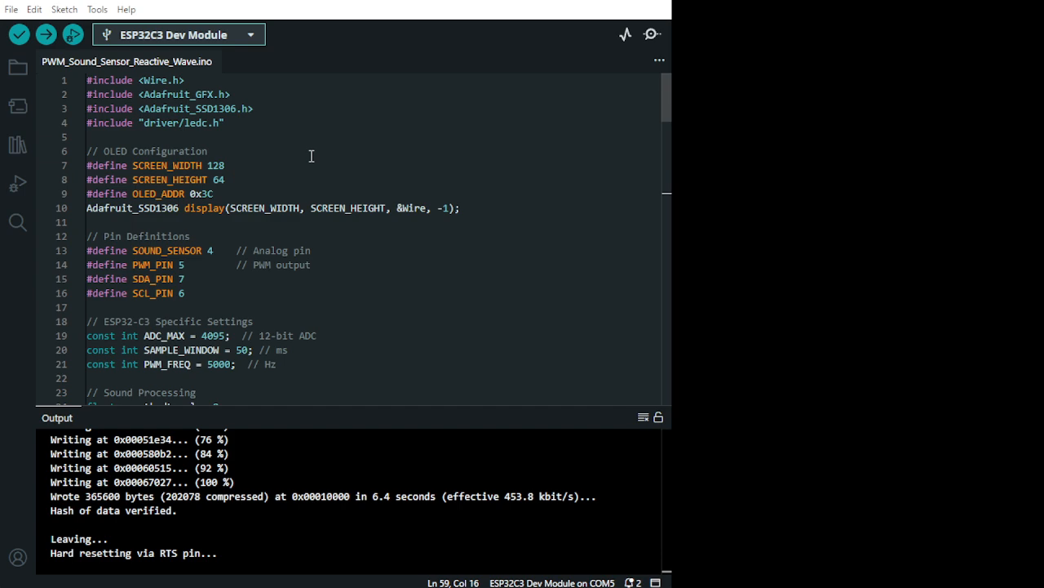
scroll(down, 3)
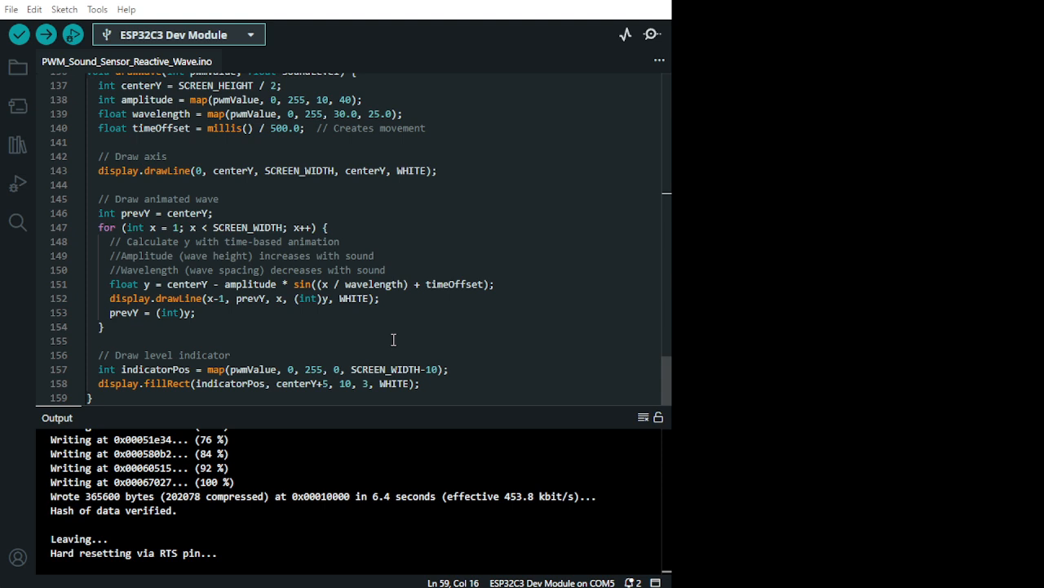
mouse_move(431, 401)
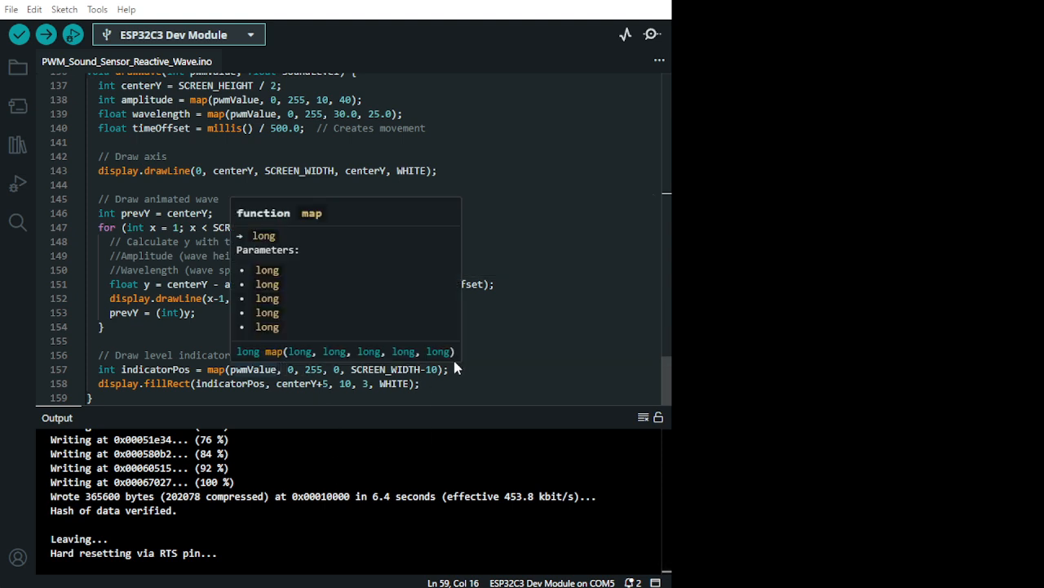
click(558, 398)
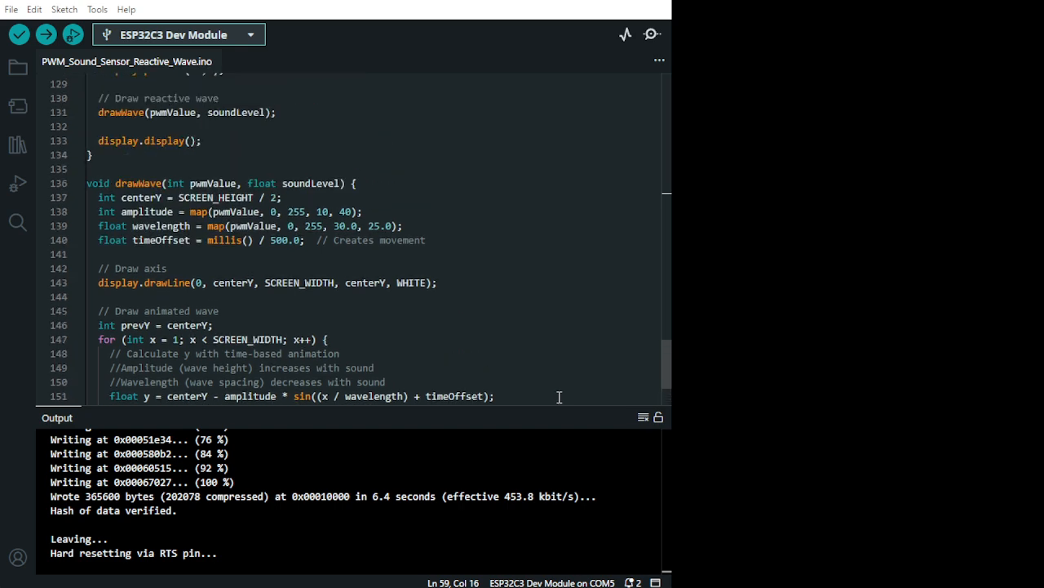
mouse_move(659, 467)
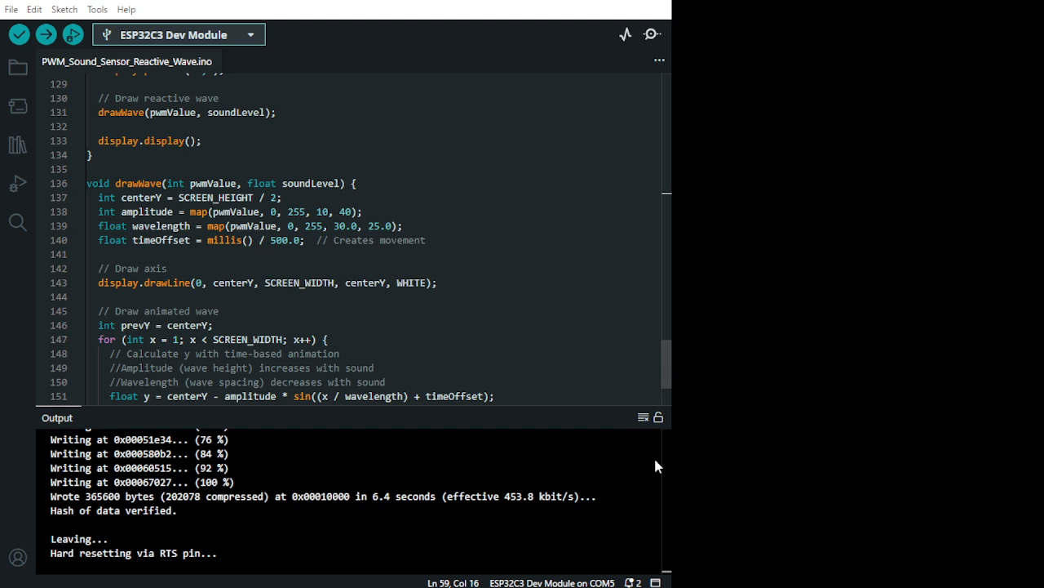